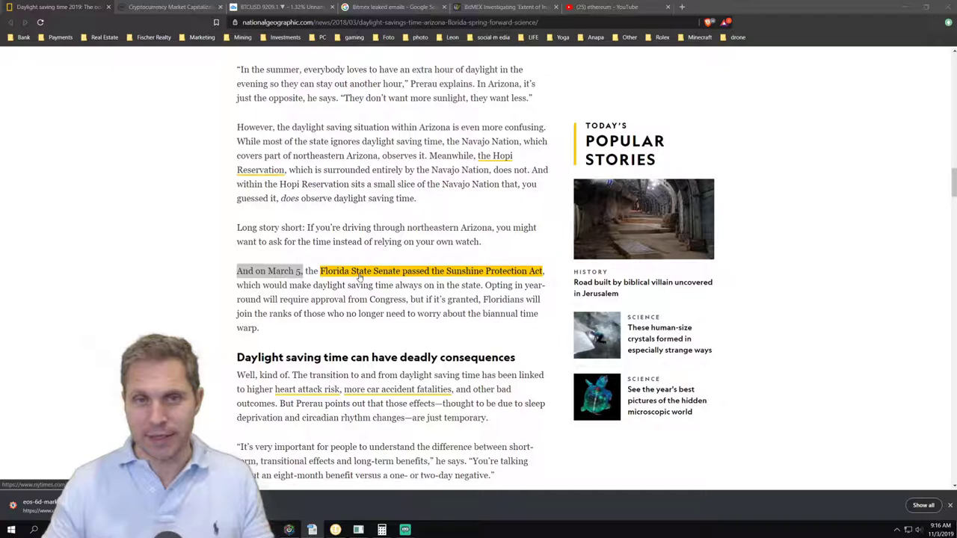
# Switch from the daylight saving article to the TradingView BTCUSD daily chart
pyautogui.click(172, 6)
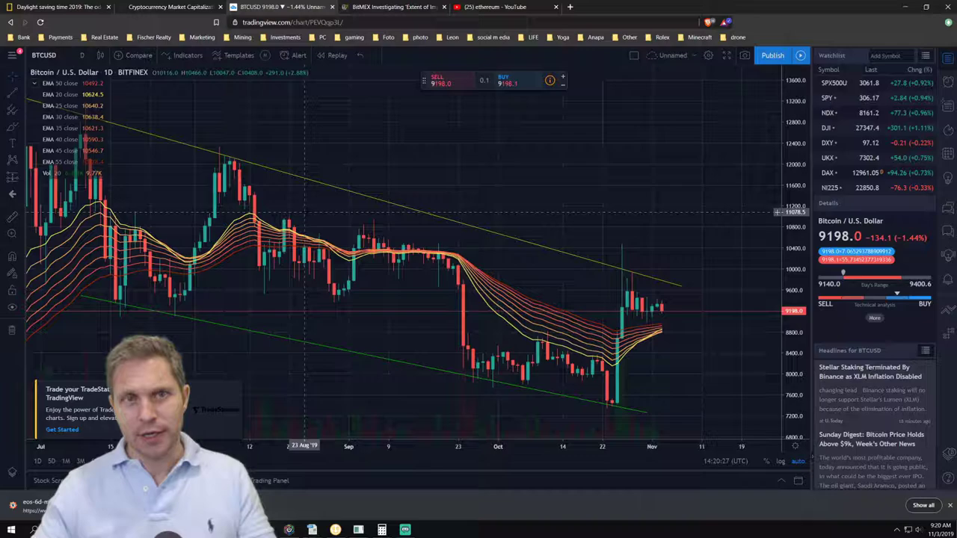
# Switch from the Bitcoin chart to the Cointelegraph BitMEX email leak article
pyautogui.click(392, 6)
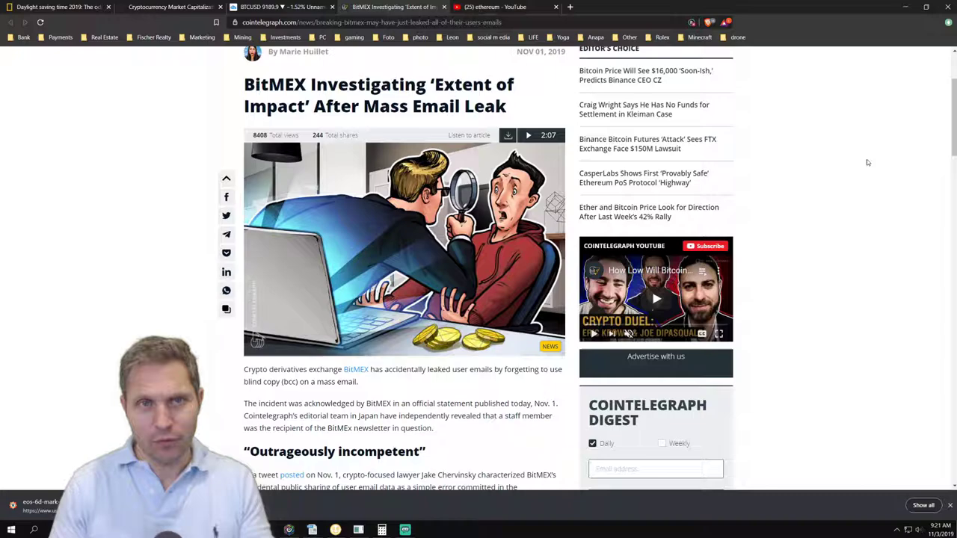
# Switch from the Cointelegraph article to the YouTube Ethereum giveaway livestream
pyautogui.click(499, 6)
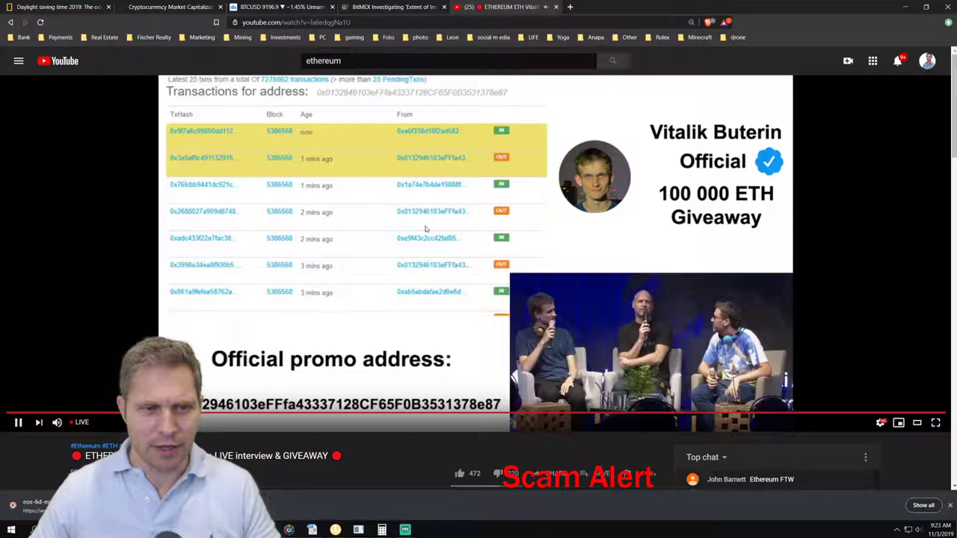
# Scroll down the livestream to reveal the fake giveaway's description, competition rules and chat
pyautogui.scroll(-3)
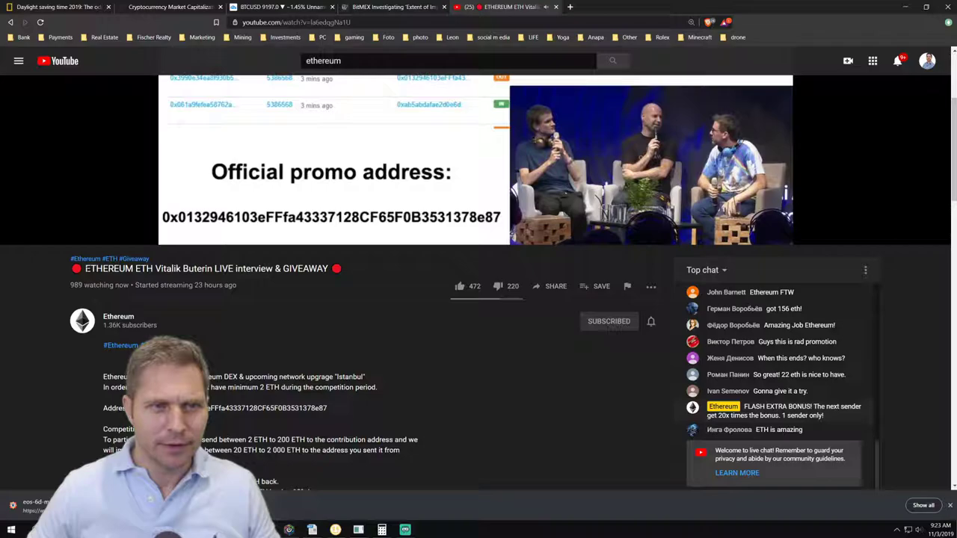
pyautogui.scroll(-3)
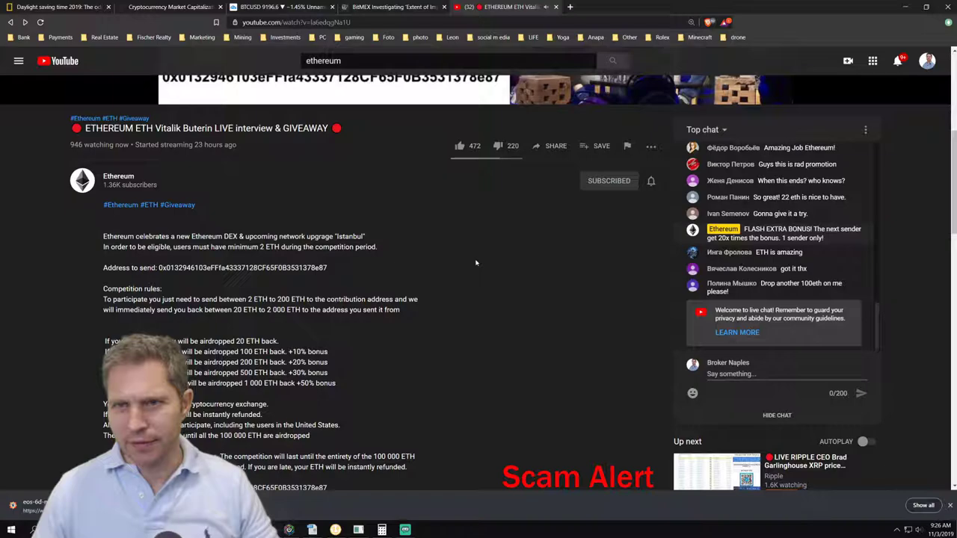
pyautogui.scroll(-3)
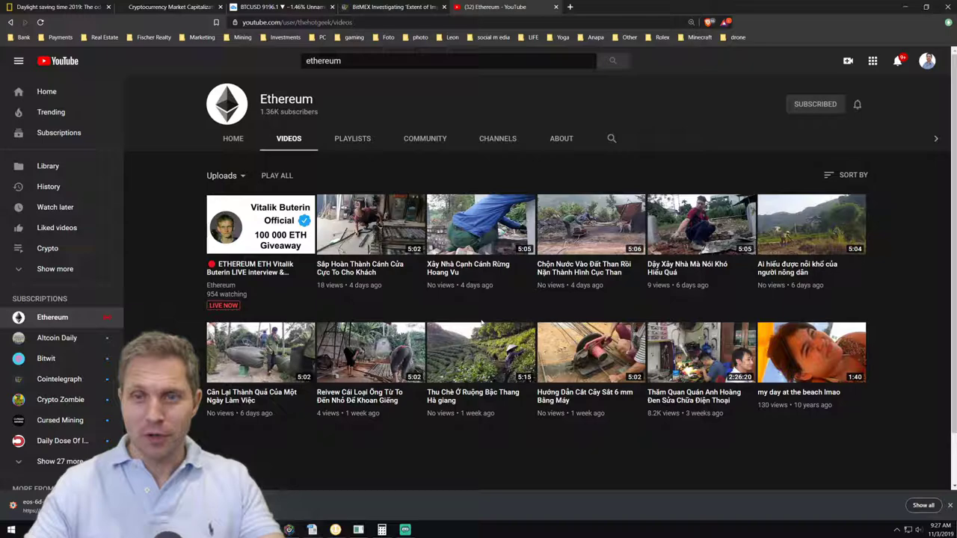
# Leave the impostor Ethereum channel's Videos page for a blank new browser tab
pyautogui.click(569, 6)
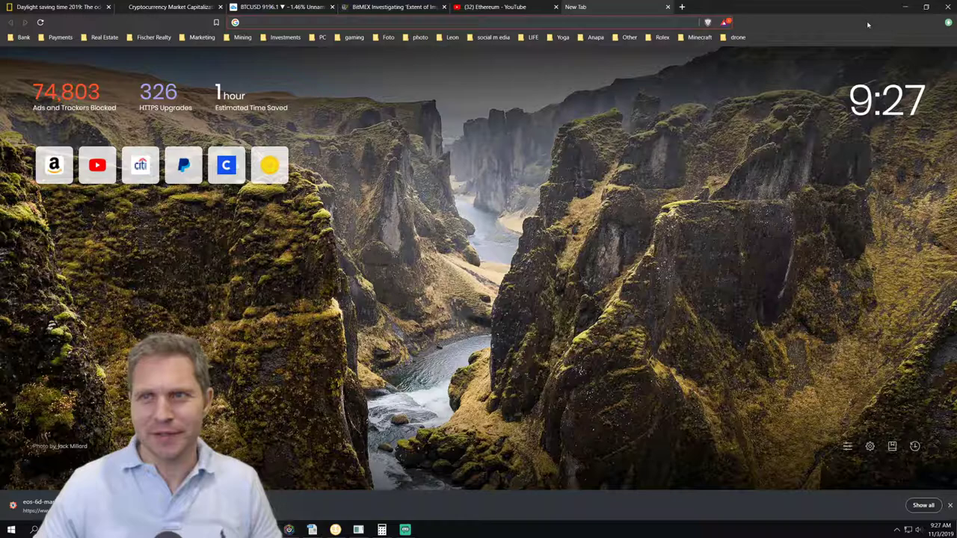